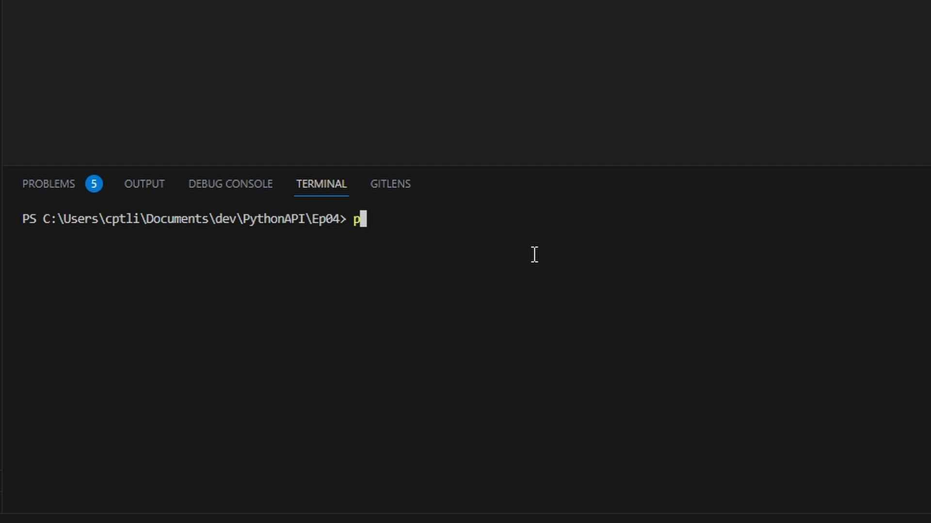
- Enter 'pip install flask' in the Ep04 terminal
{"action": "type", "text": "ip install flask"}
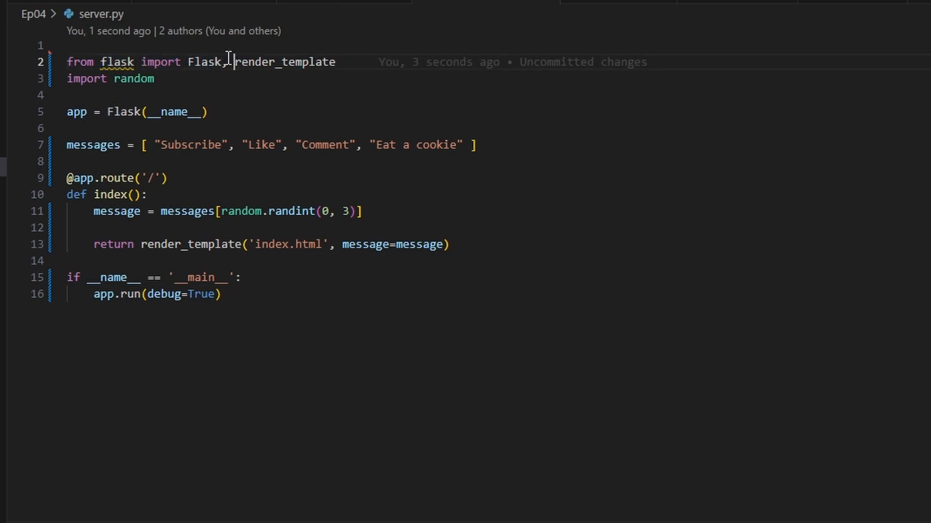
- Highlight the render_template import and the index.html template the / route renders
{"action": "double_click", "coordinate": [285, 62]}
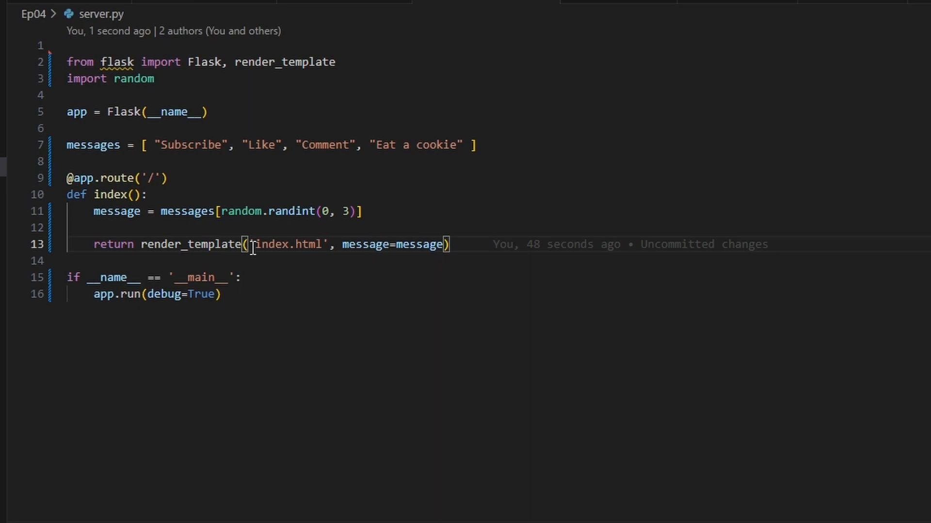
{"action": "double_click", "coordinate": [288, 245]}
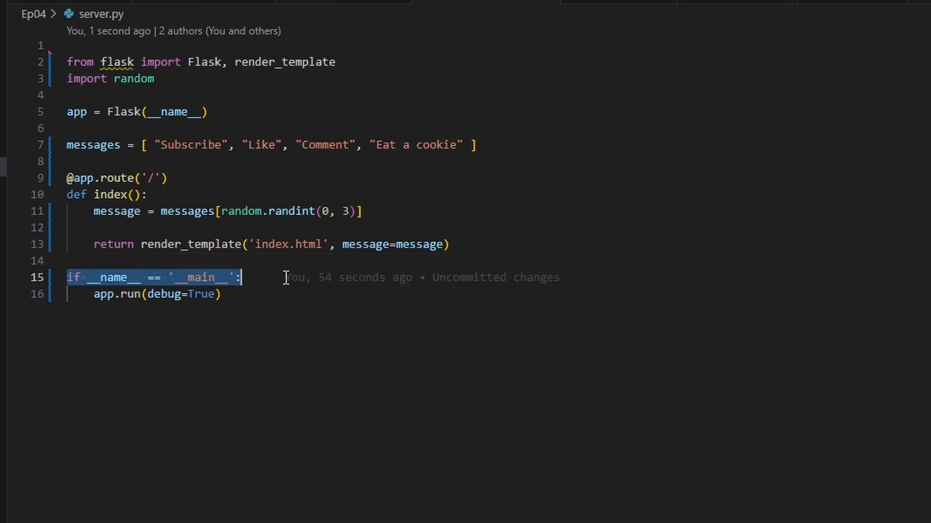
{"action": "mouse_move", "coordinate": [270, 311]}
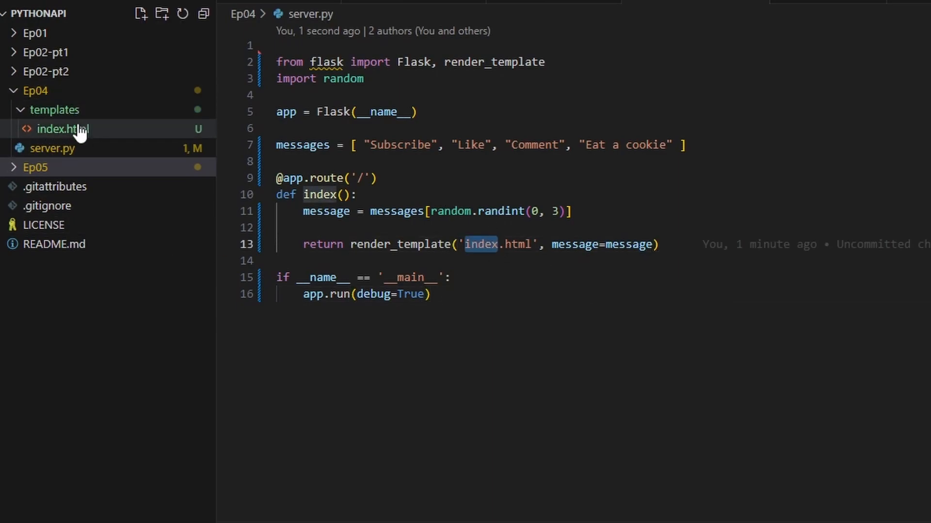
{"action": "mouse_move", "coordinate": [74, 138]}
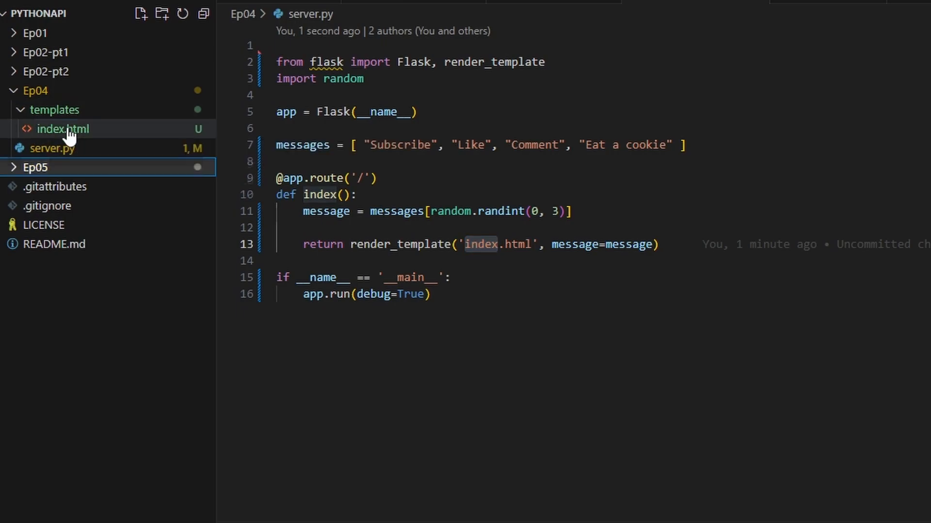
- Open templates/index.html and highlight the {{ message }} placeholders in its title and h1
{"action": "left_click", "coordinate": [59, 129]}
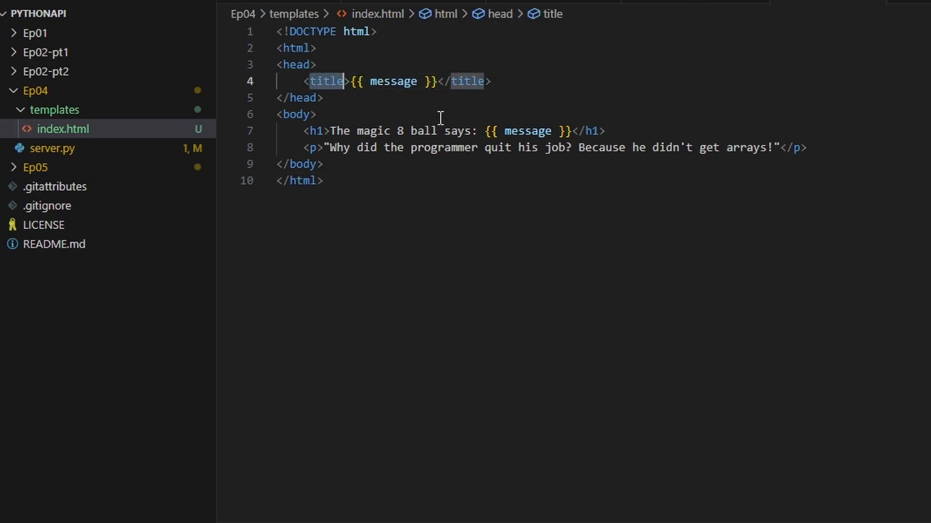
{"action": "mouse_move", "coordinate": [350, 102]}
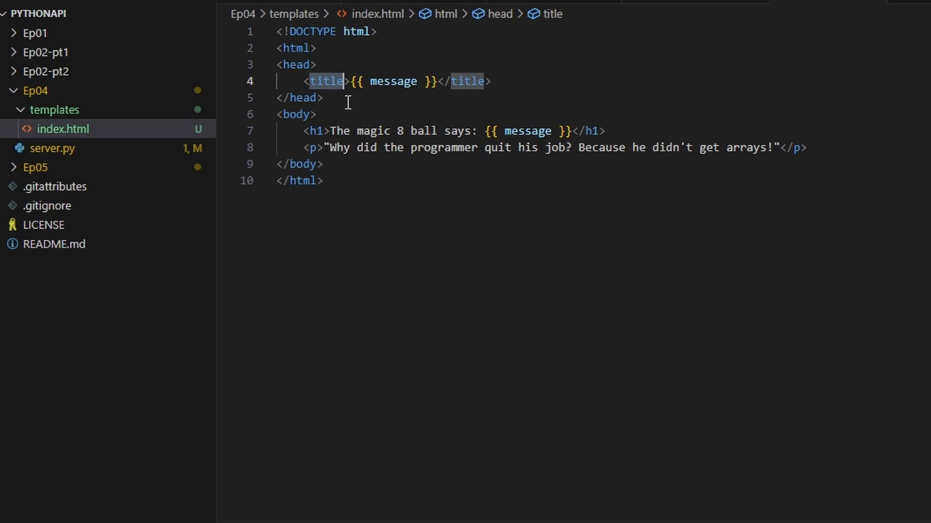
{"action": "double_click", "coordinate": [325, 82]}
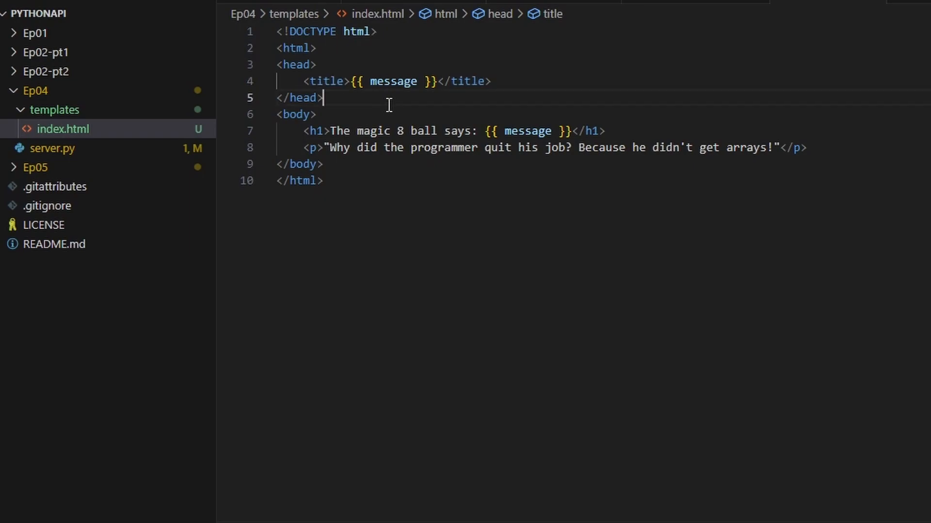
{"action": "left_click", "coordinate": [339, 164]}
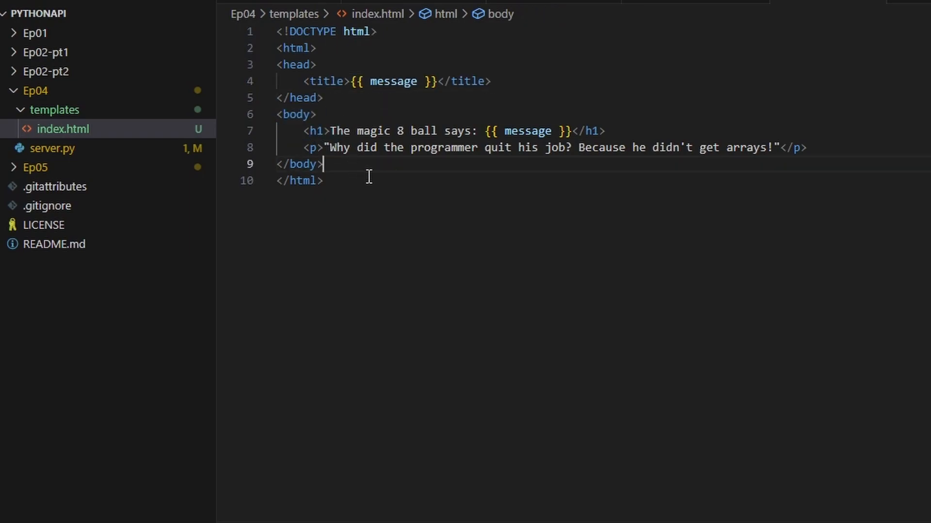
{"action": "left_click_drag", "start_coordinate": [276, 115], "coordinate": [322, 165]}
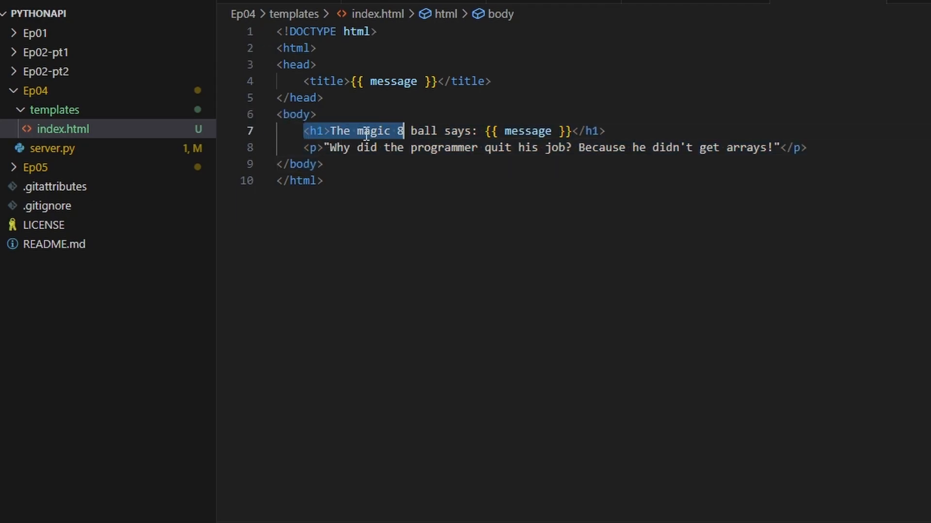
{"action": "left_click", "coordinate": [332, 131]}
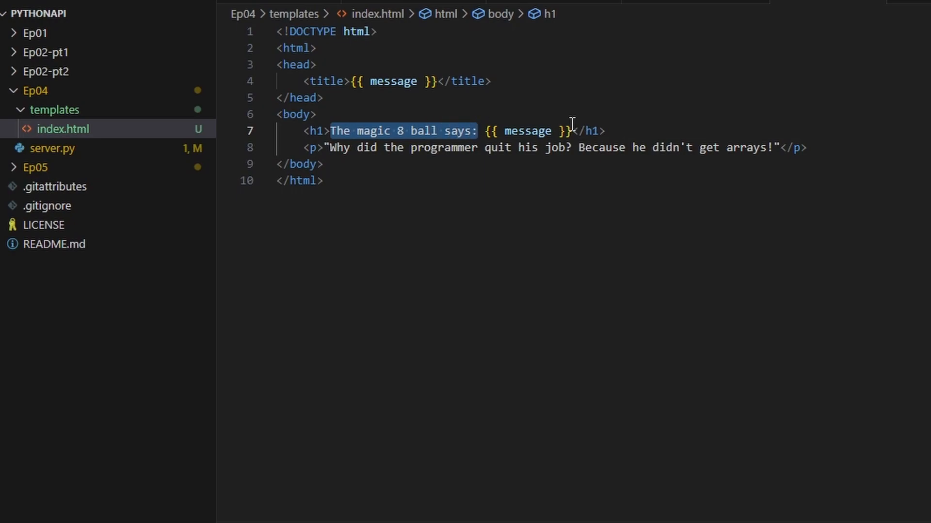
{"action": "double_click", "coordinate": [527, 131]}
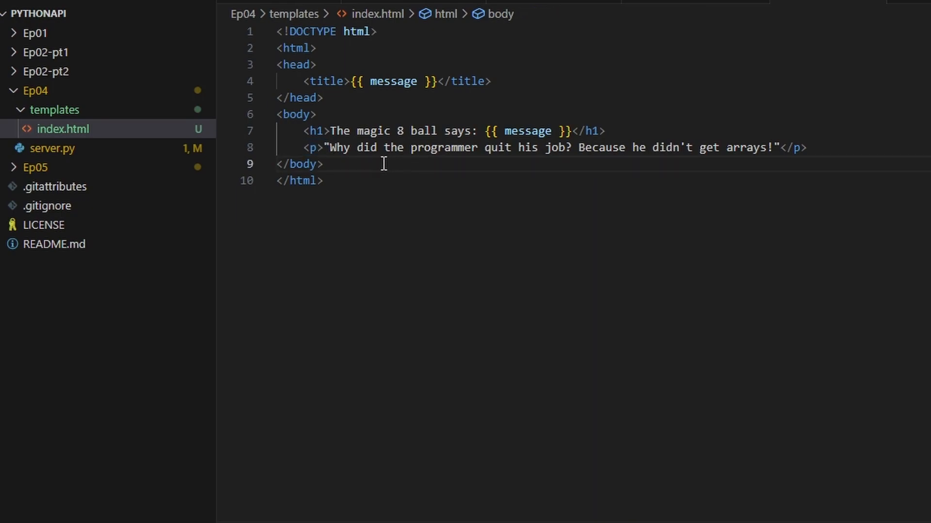
{"action": "mouse_move", "coordinate": [415, 241]}
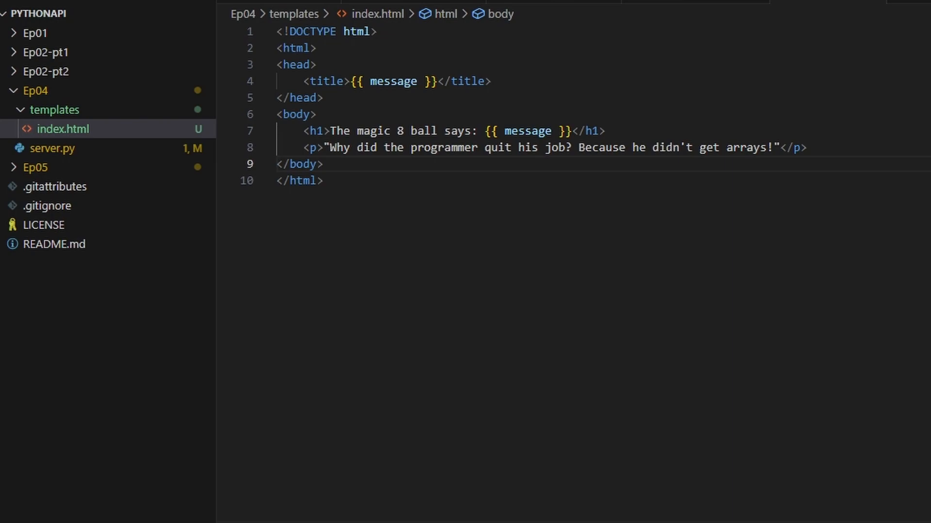
{"action": "mouse_move", "coordinate": [631, 368]}
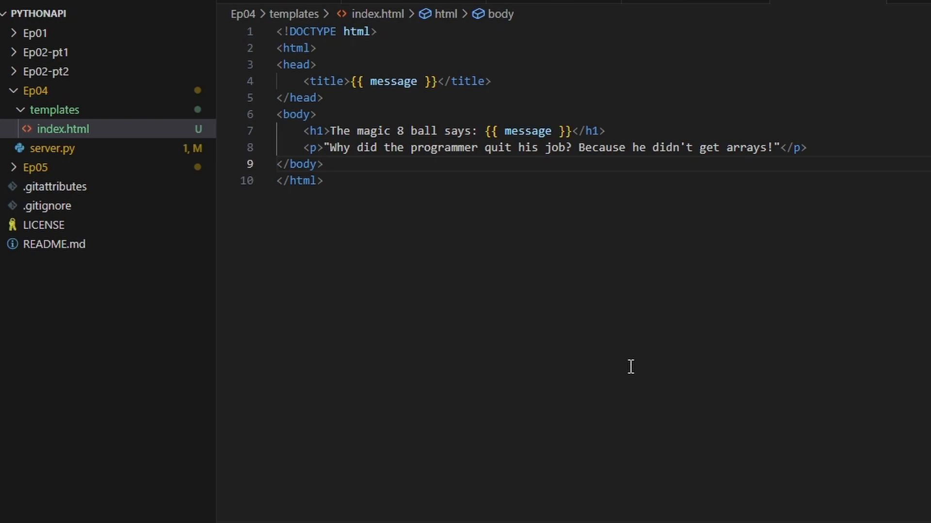
{"action": "mouse_move", "coordinate": [416, 220]}
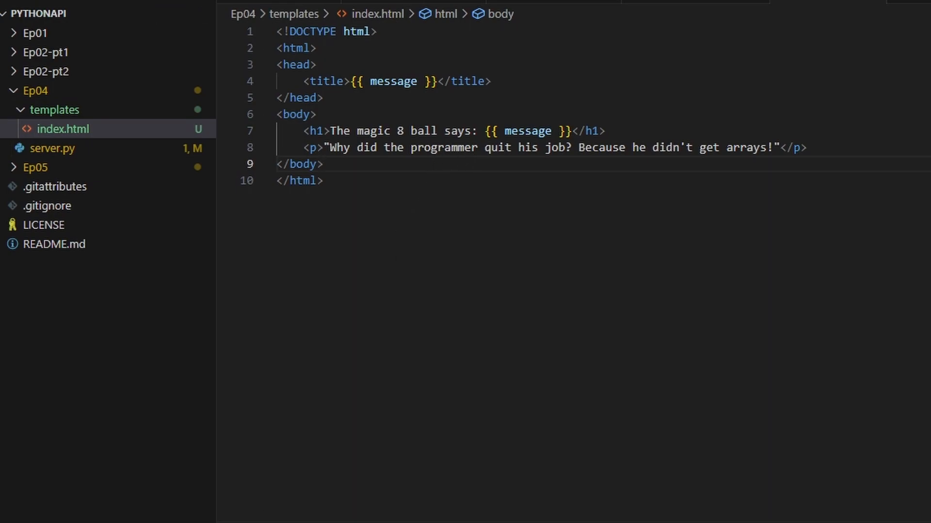
{"action": "left_click", "coordinate": [48, 149]}
{"action": "type", "text": "py .\\server.py"}
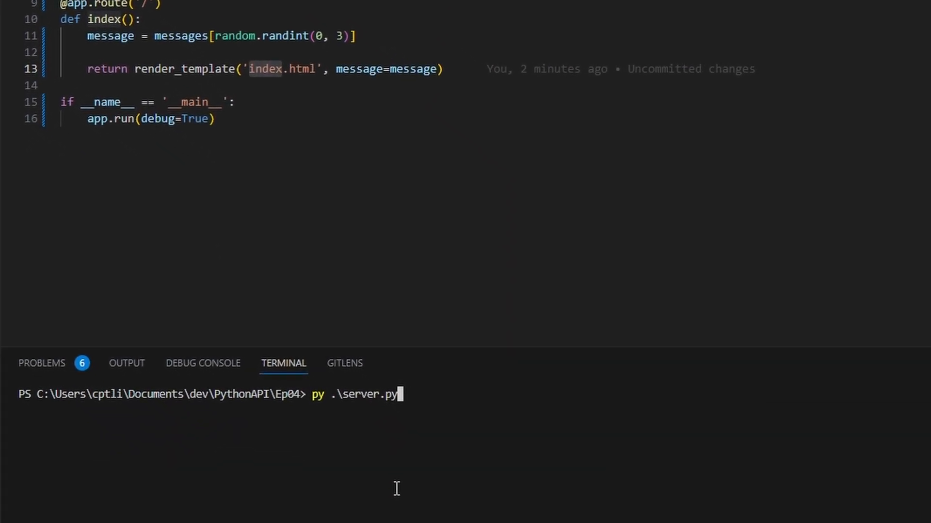
- Run py .\server.py to start the Flask server
{"action": "key", "text": "Enter"}
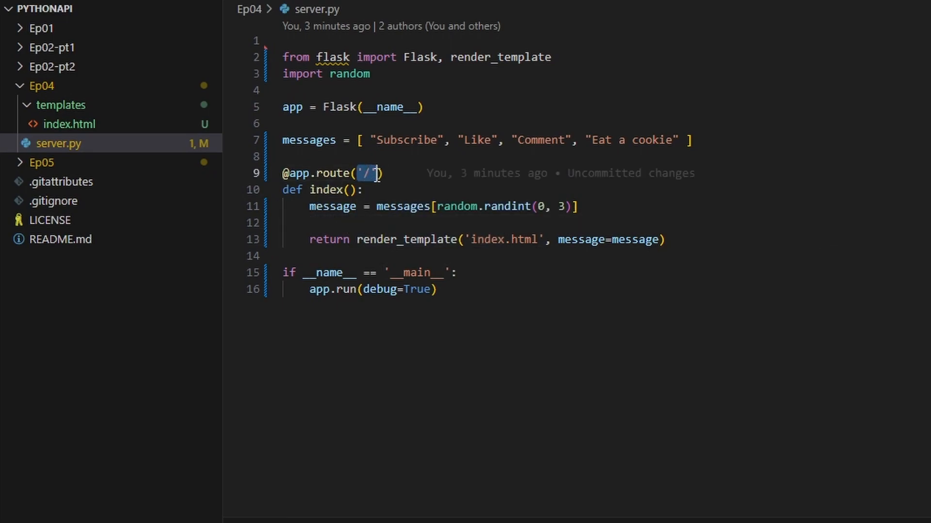
- Review the '/' route, its render_template call and index.html, then return to server.py
{"action": "double_click", "coordinate": [332, 207]}
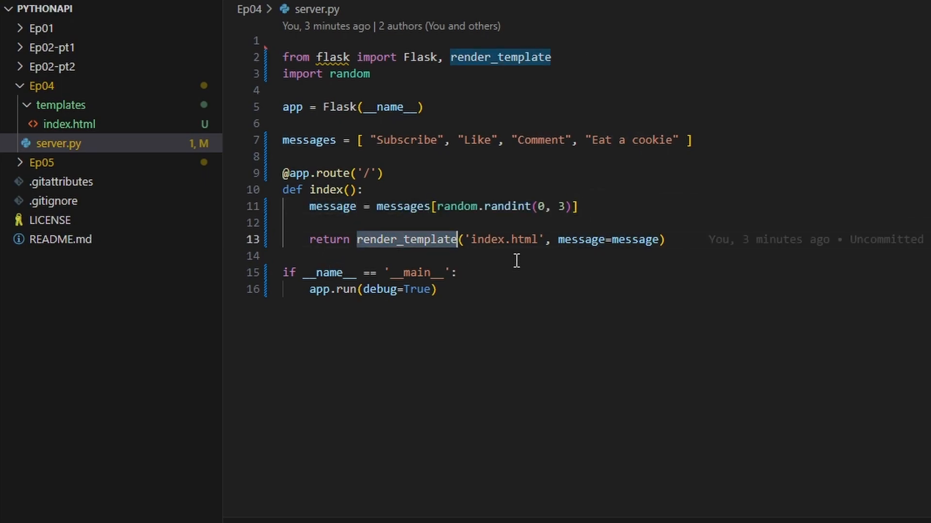
{"action": "left_click", "coordinate": [70, 124]}
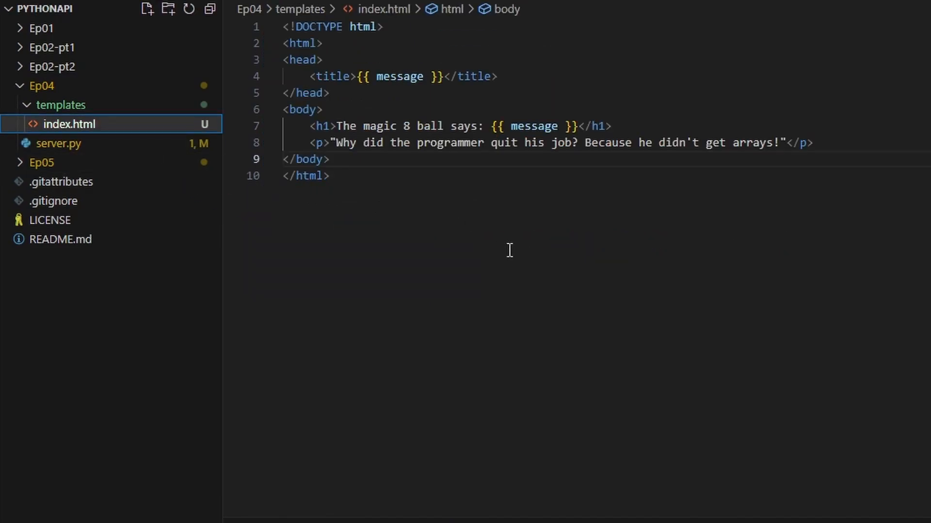
{"action": "left_click", "coordinate": [58, 144]}
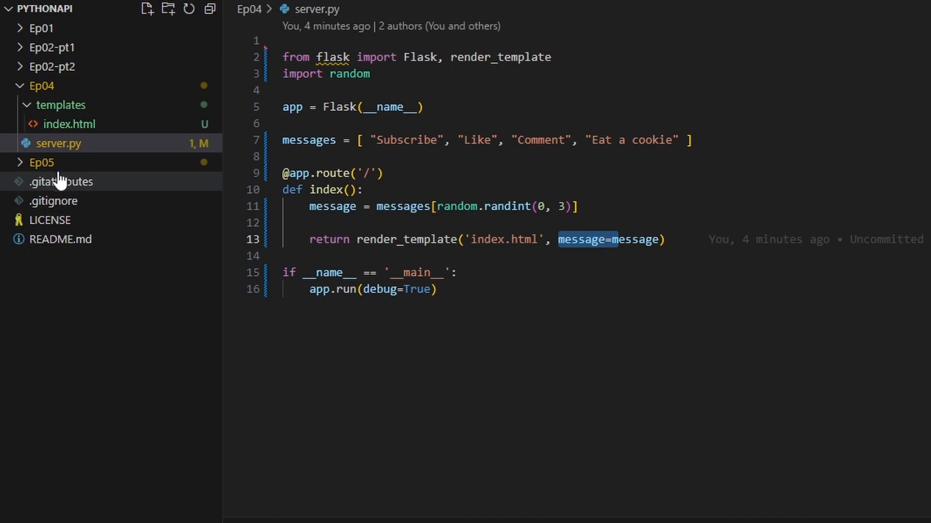
{"action": "left_click", "coordinate": [69, 124]}
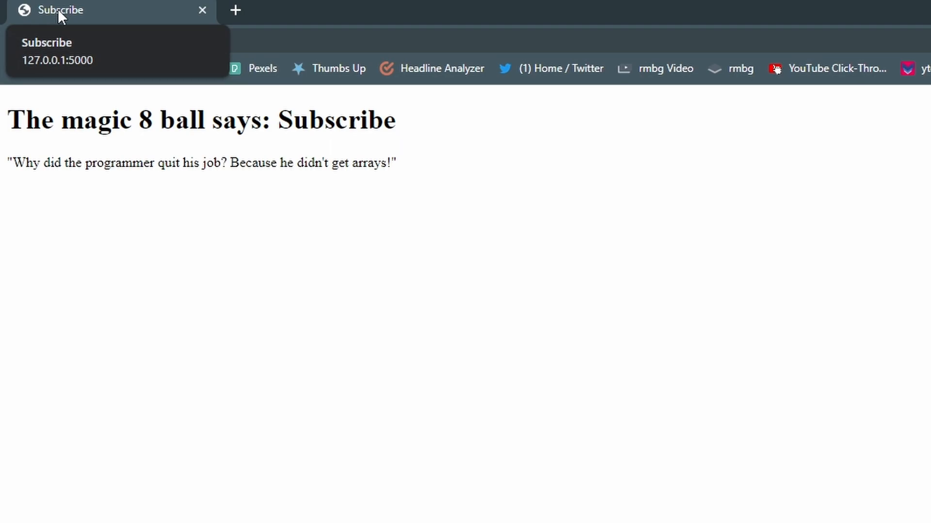
{"action": "double_click", "coordinate": [330, 120]}
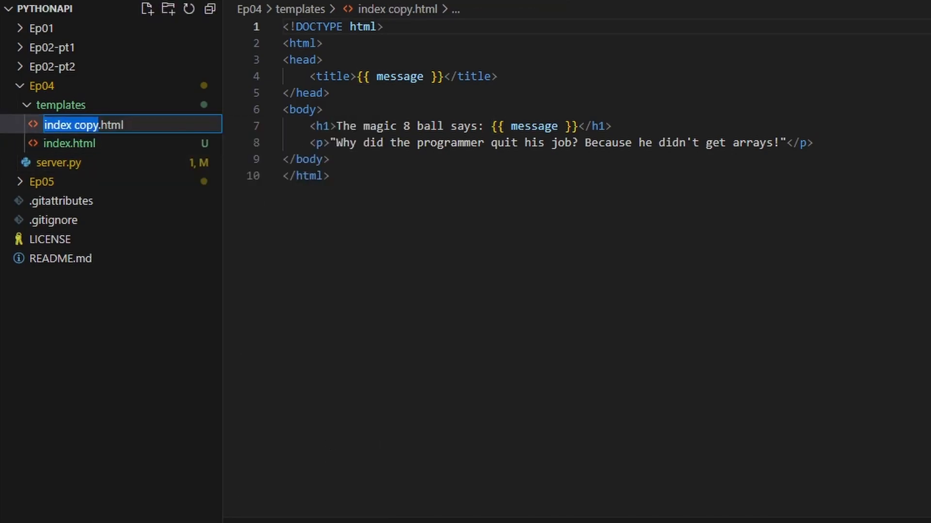
- Open about.html and change its title and heading to About and 'About Jake'
{"action": "type", "text": "about.html"}
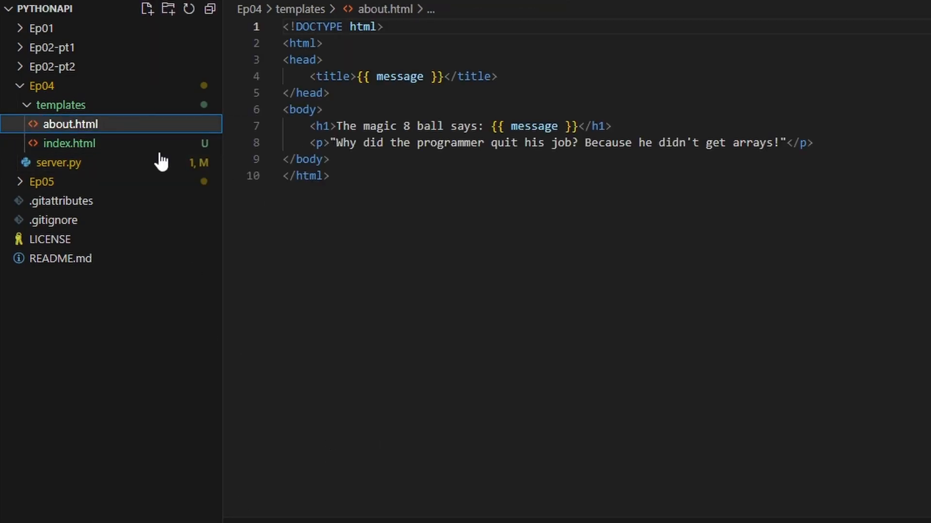
{"action": "left_click", "coordinate": [366, 76]}
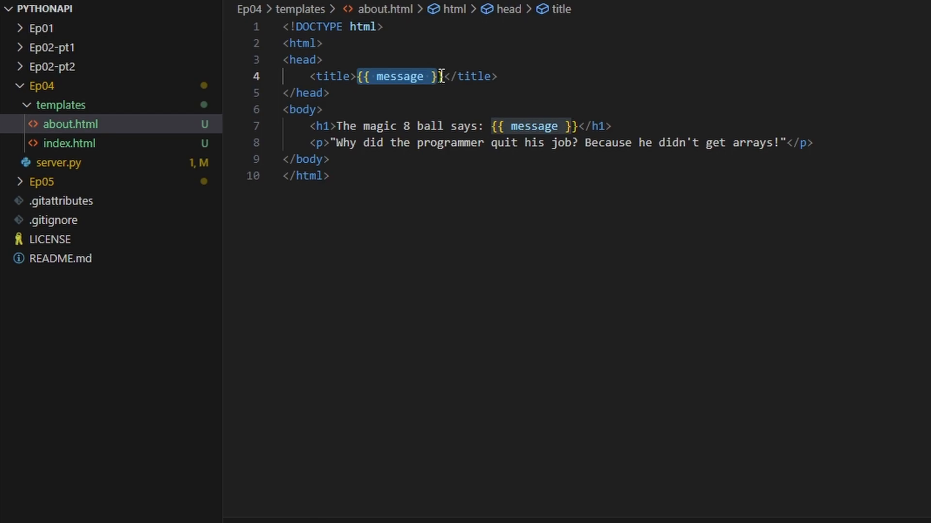
{"action": "type", "text": "Aboput"}
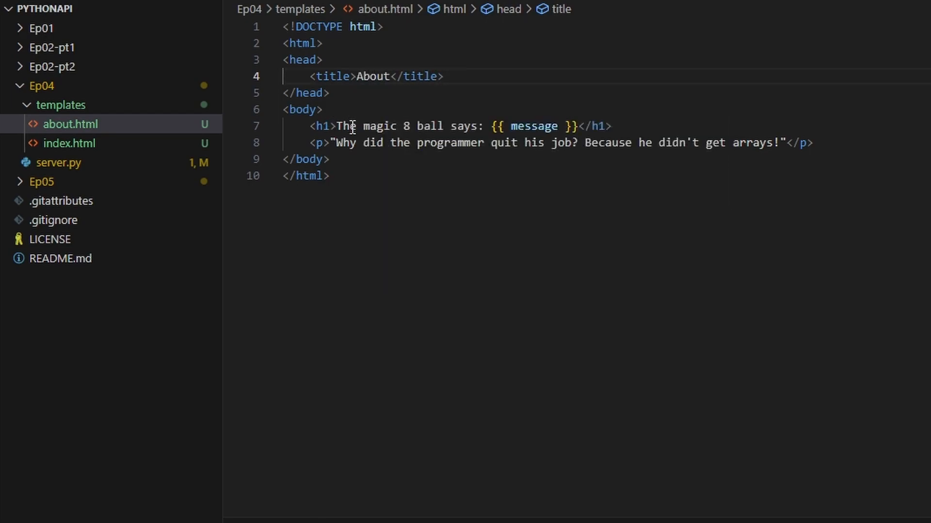
{"action": "left_click_drag", "start_coordinate": [336, 127], "coordinate": [523, 126]}
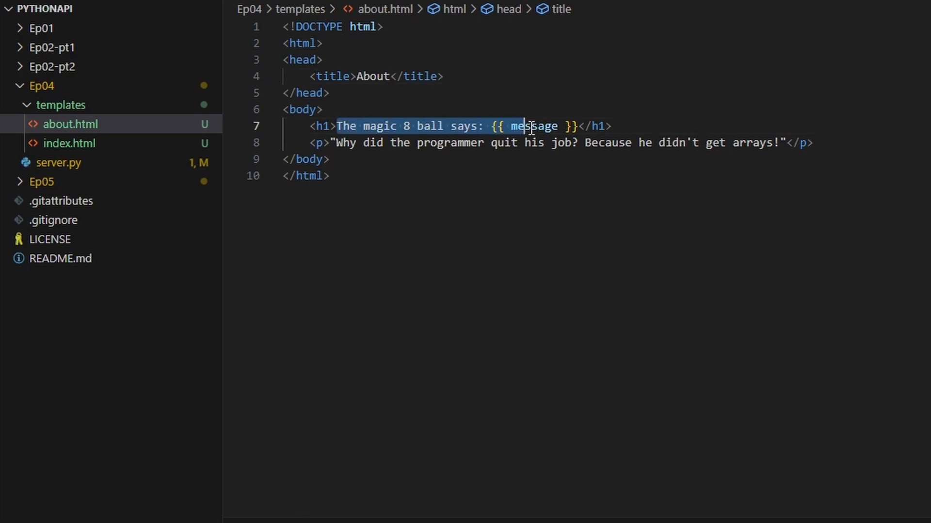
{"action": "type", "text": "About Jake</h1>"}
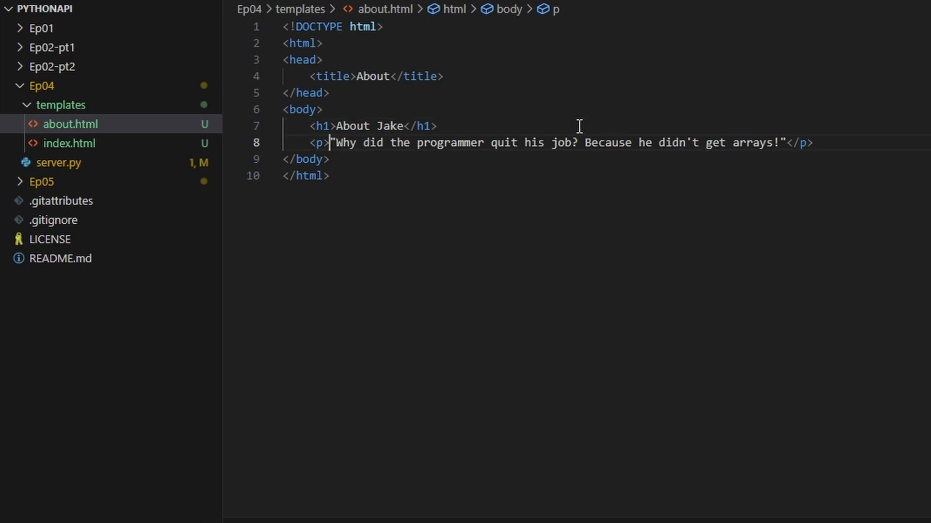
- Replace the joke paragraph with the JakeEh YouTuber description, checking index.html for reference
{"action": "left_click_drag", "start_coordinate": [334, 143], "coordinate": [787, 143]}
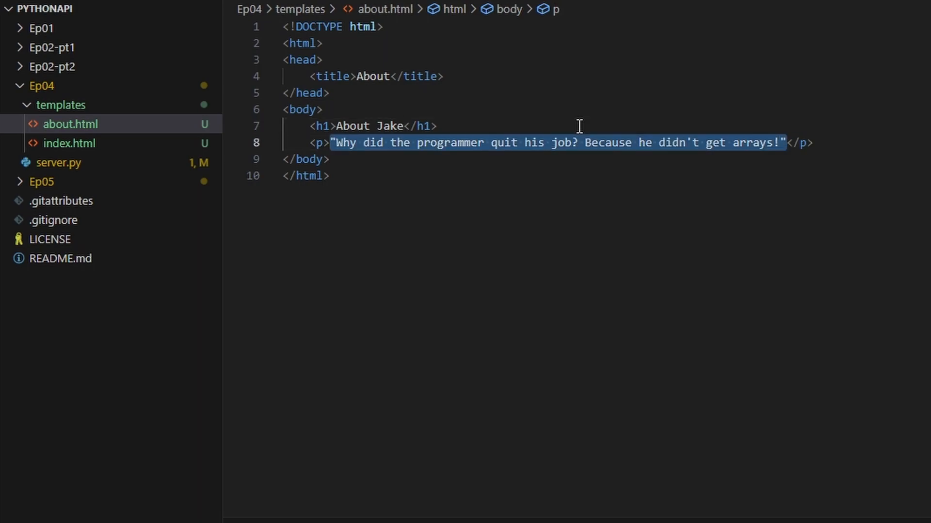
{"action": "type", "text": "He's a YouTuber - tot</p>"}
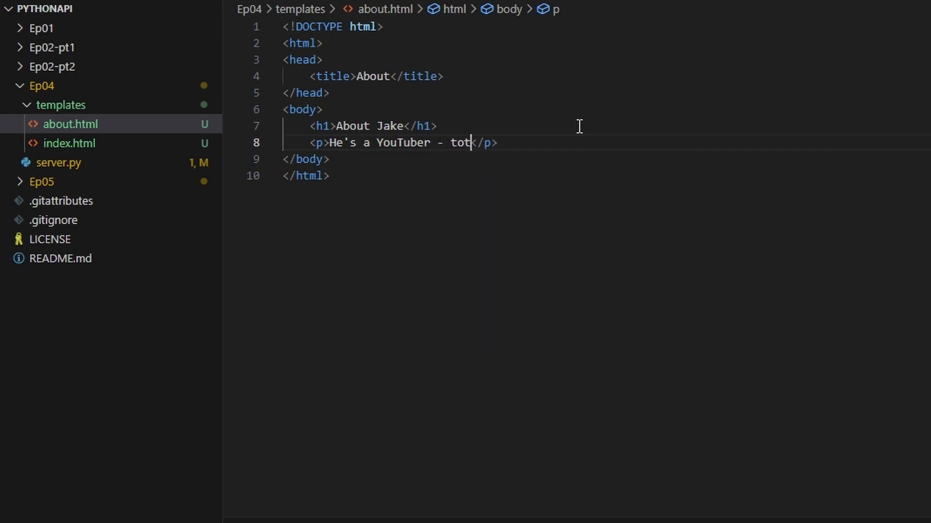
{"action": "type", "text": "ally rad."}
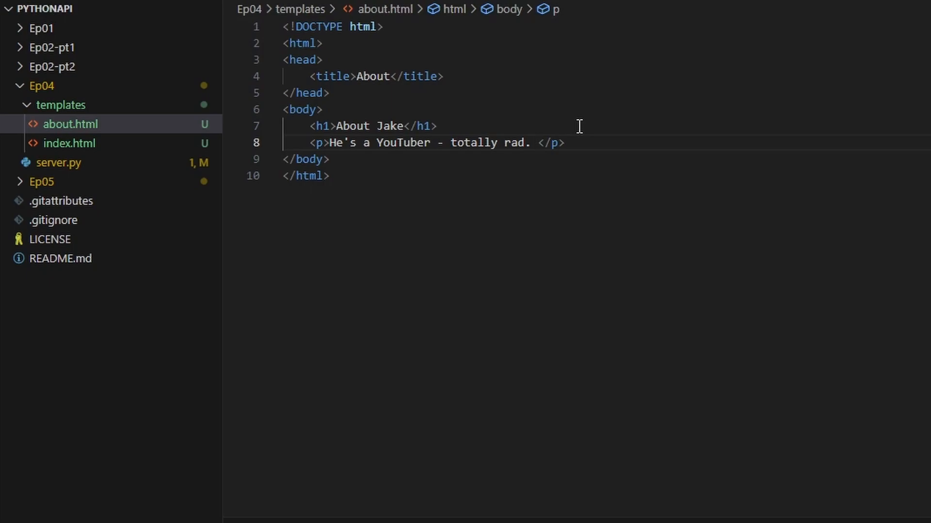
{"action": "type", "text": "JakeEh on YouTube!"}
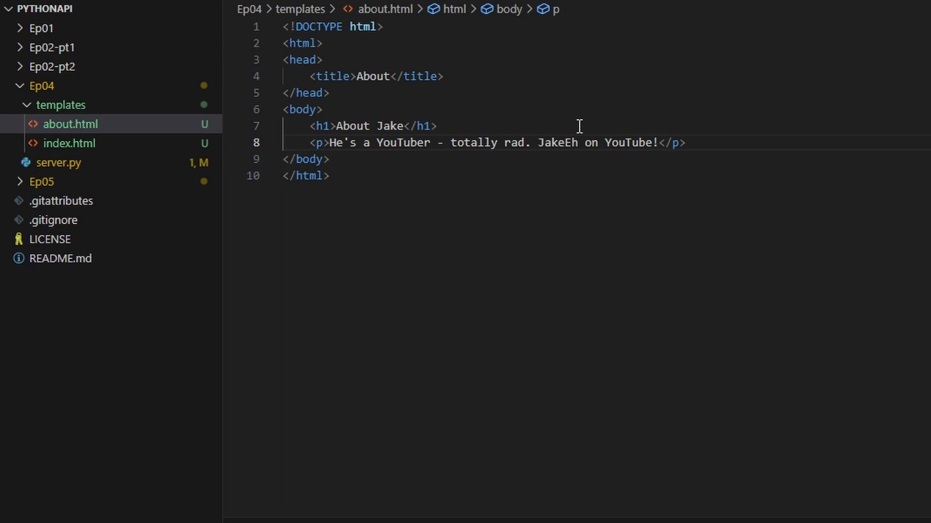
{"action": "mouse_move", "coordinate": [387, 169]}
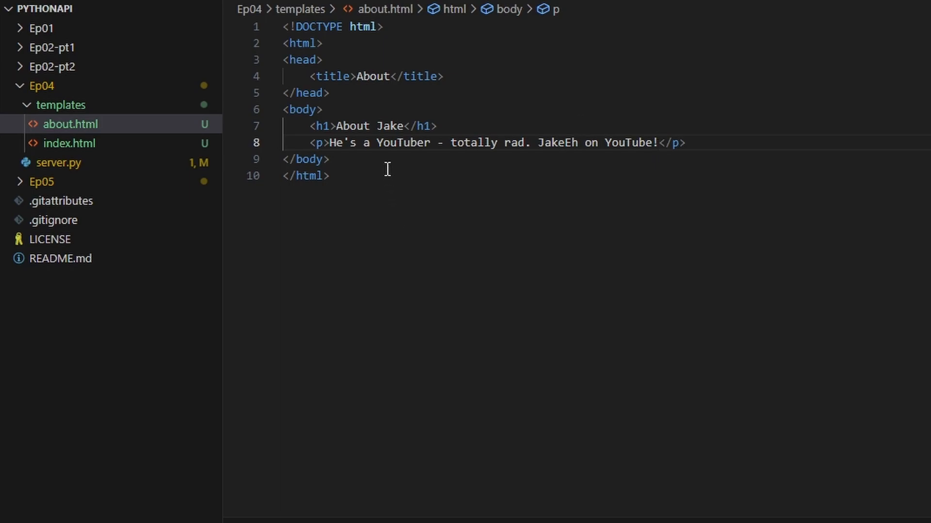
{"action": "mouse_move", "coordinate": [397, 168]}
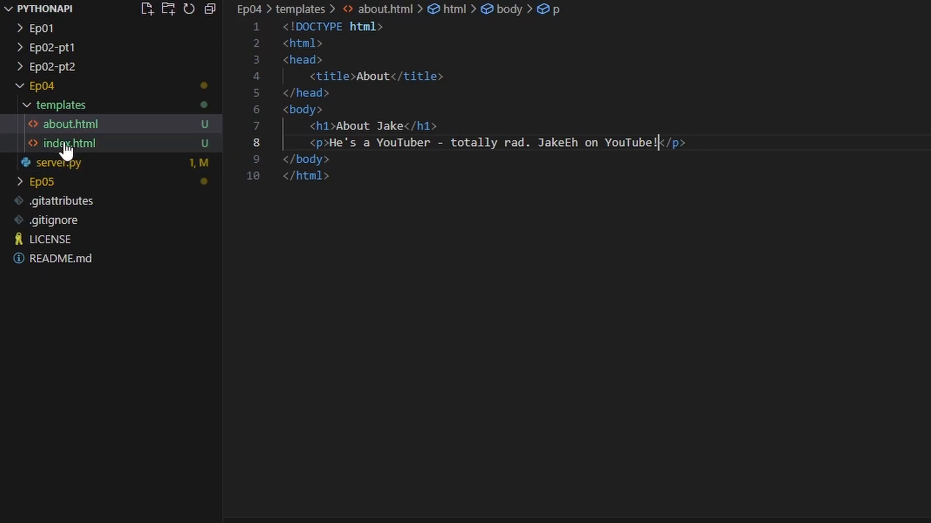
{"action": "left_click", "coordinate": [67, 142]}
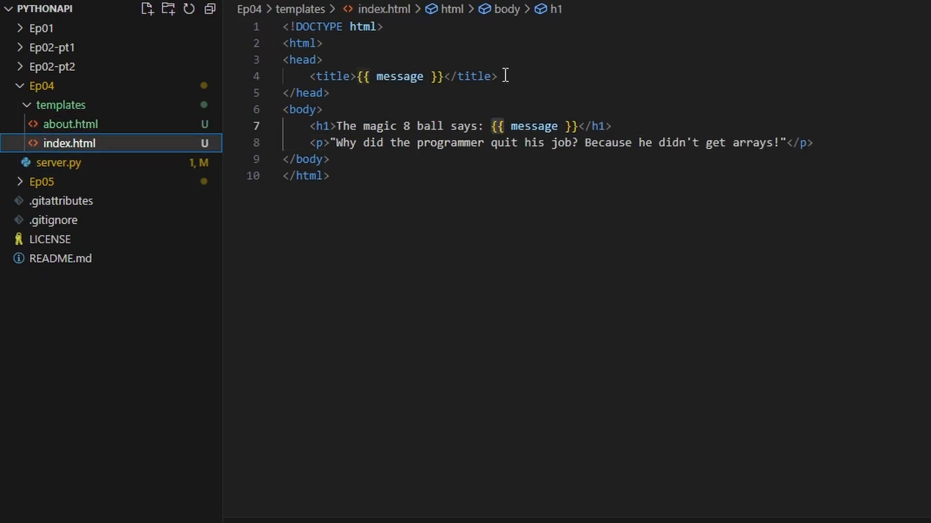
{"action": "mouse_move", "coordinate": [51, 162]}
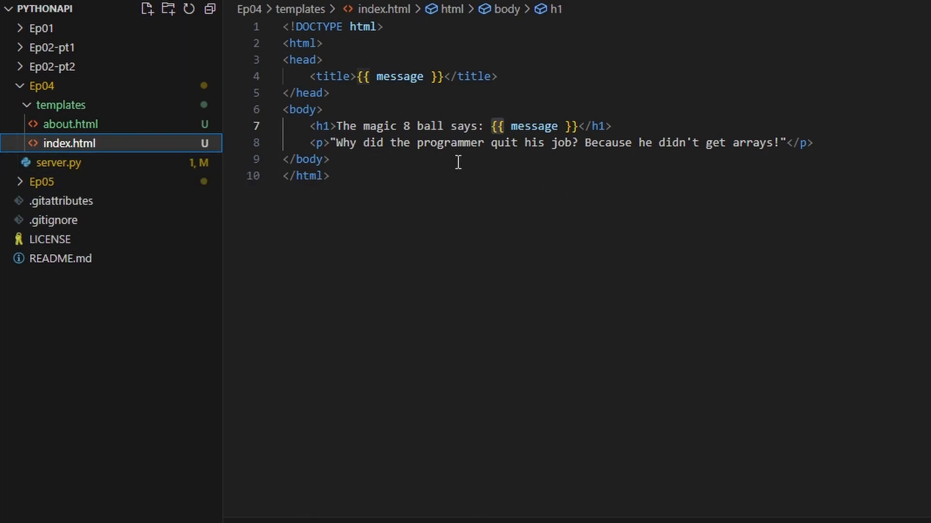
{"action": "left_click", "coordinate": [69, 124]}
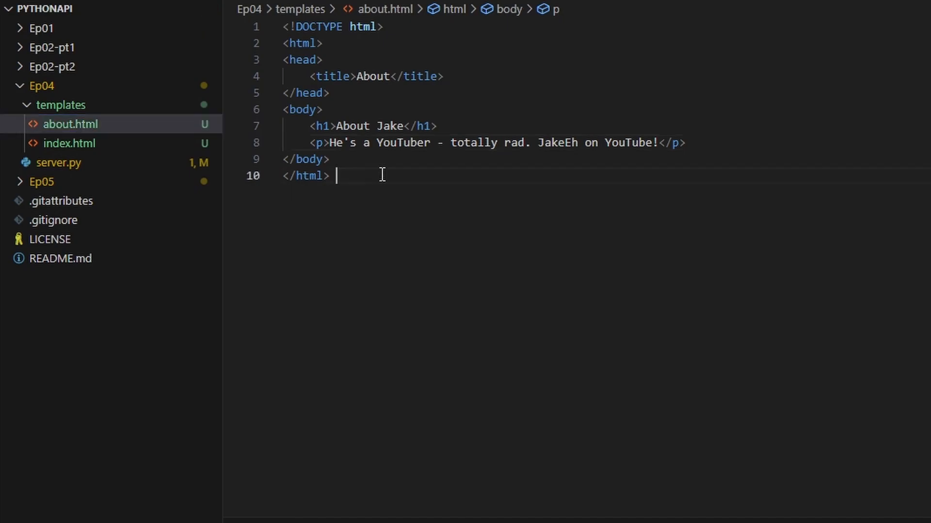
- Add an about() function on '/about' rendering about.html, without the random message line
{"action": "left_click", "coordinate": [56, 163]}
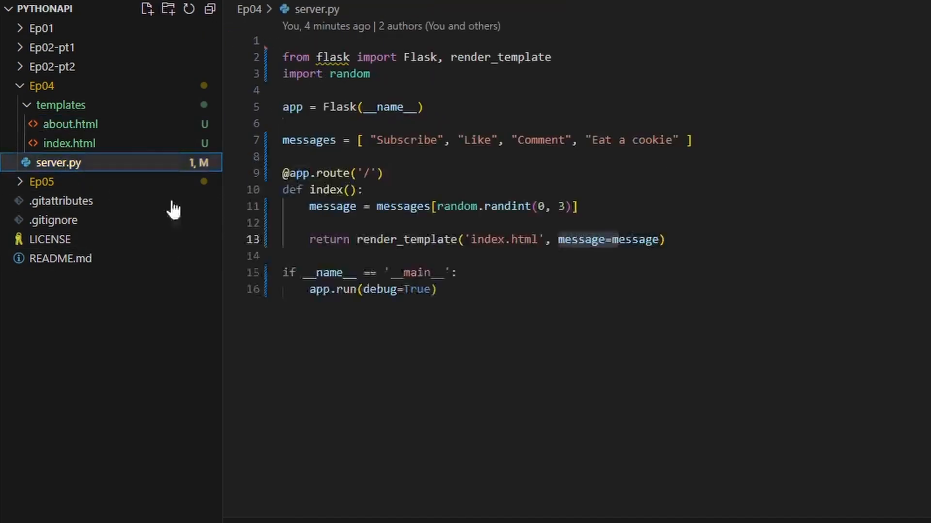
{"action": "mouse_move", "coordinate": [686, 239]}
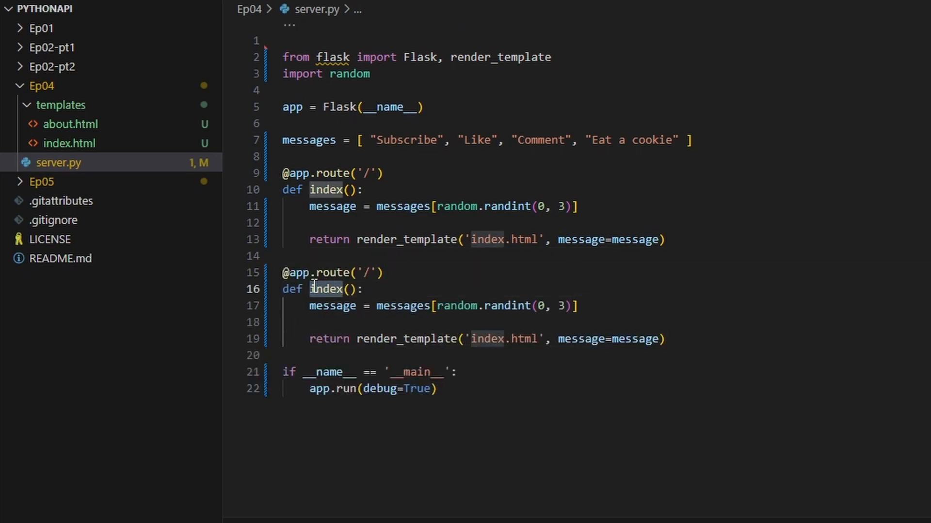
{"action": "type", "text": "about"}
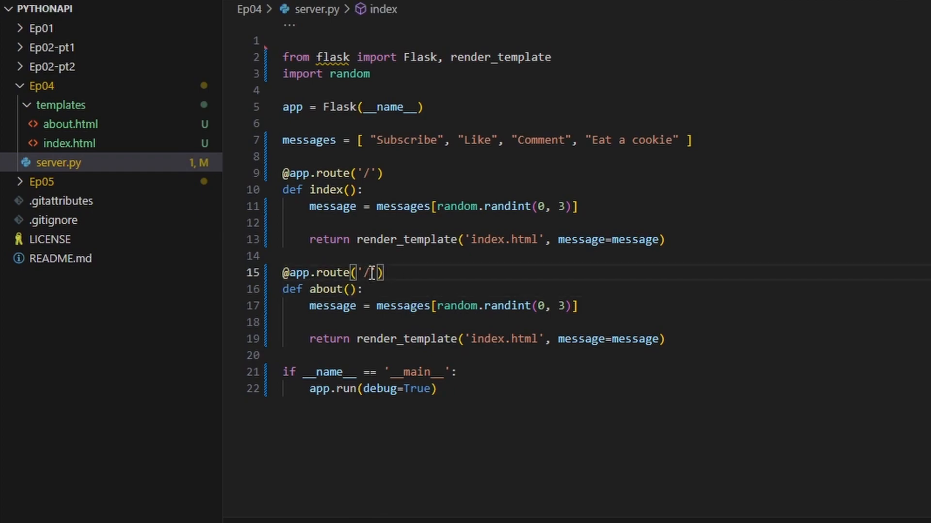
{"action": "type", "text": "about"}
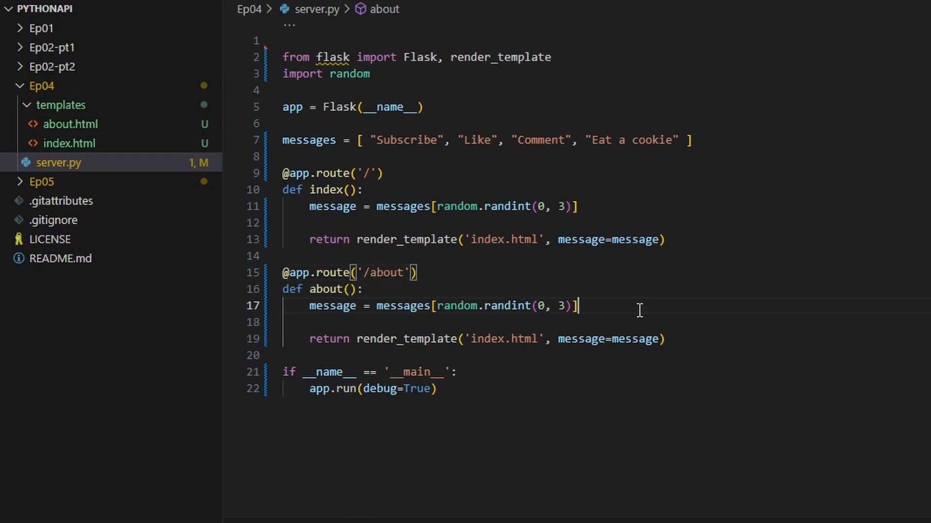
{"action": "key", "text": "Backspace"}
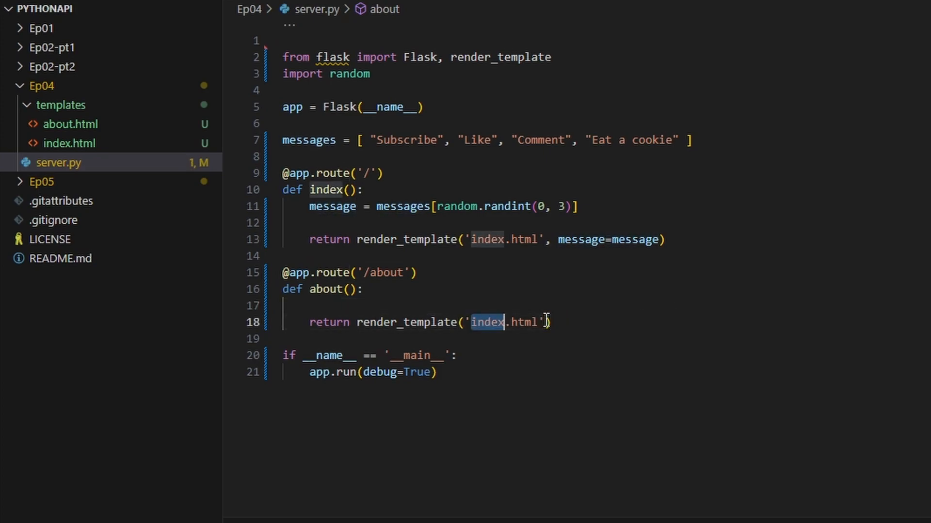
{"action": "type", "text": "about"}
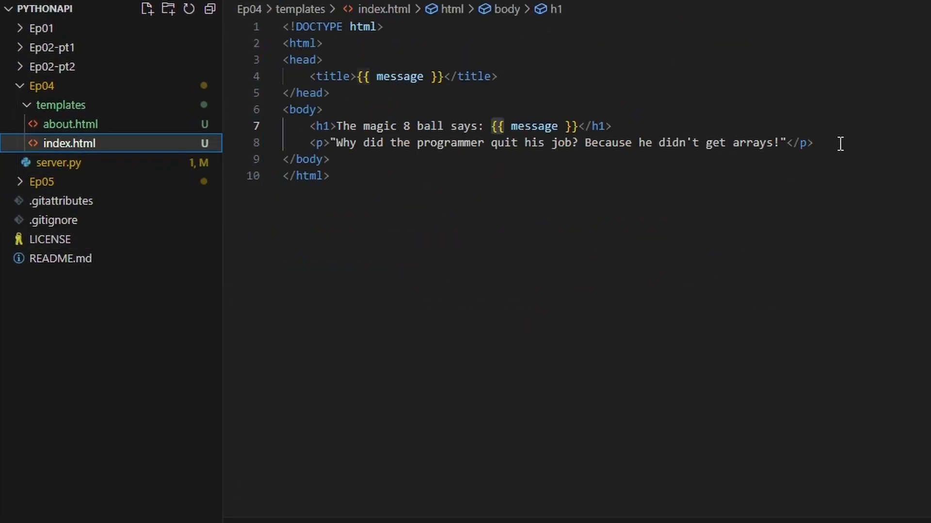
- Add <a href="/about">About Page</a> at the end of index.html's body
{"action": "type", "text": "<a"}
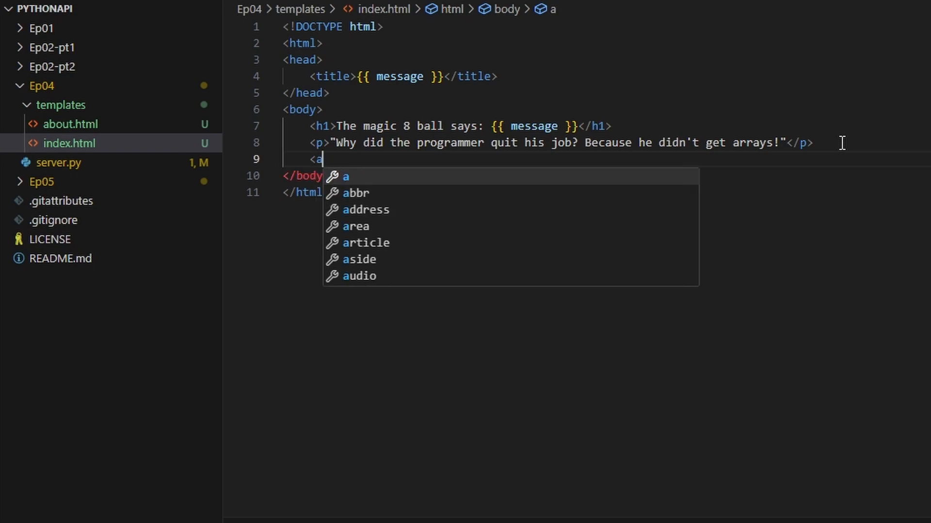
{"action": "type", "text": "href=\"\""}
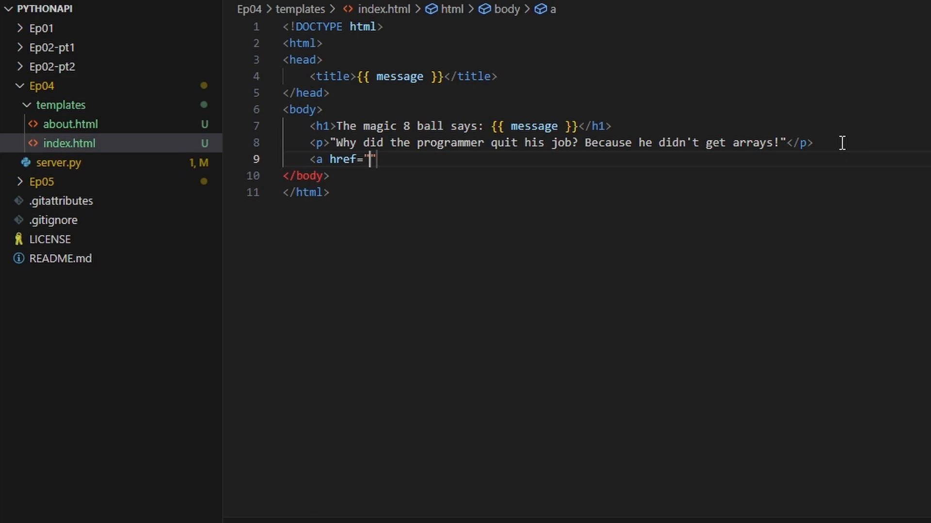
{"action": "type", "text": "about.html"}
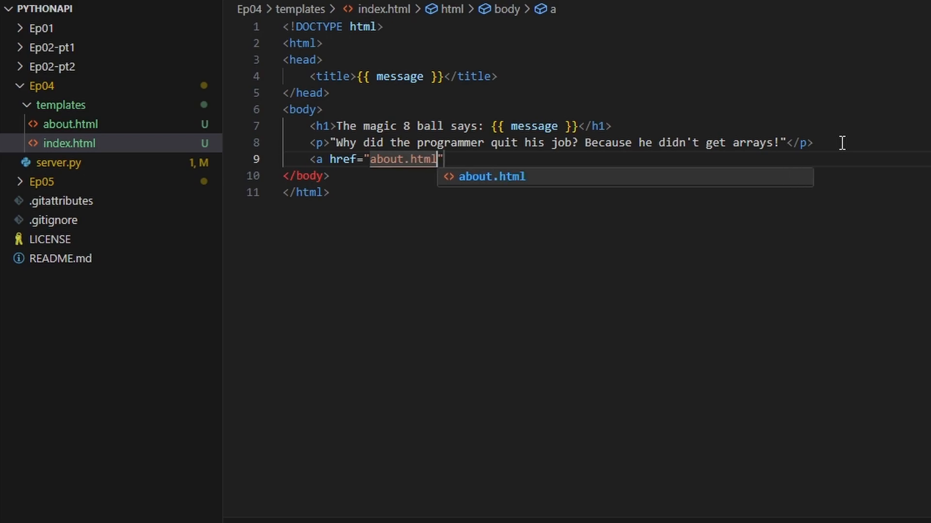
{"action": "key", "text": "Backspace"}
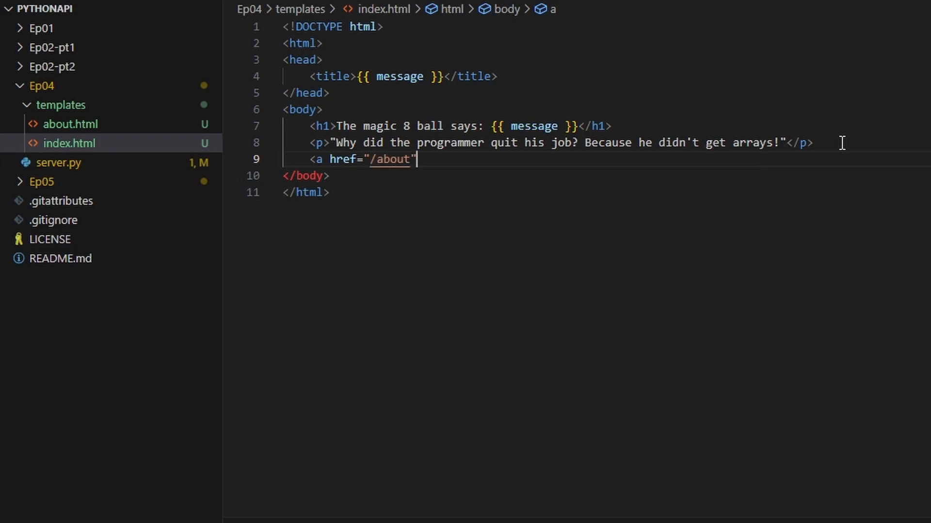
{"action": "type", "text": "></a>"}
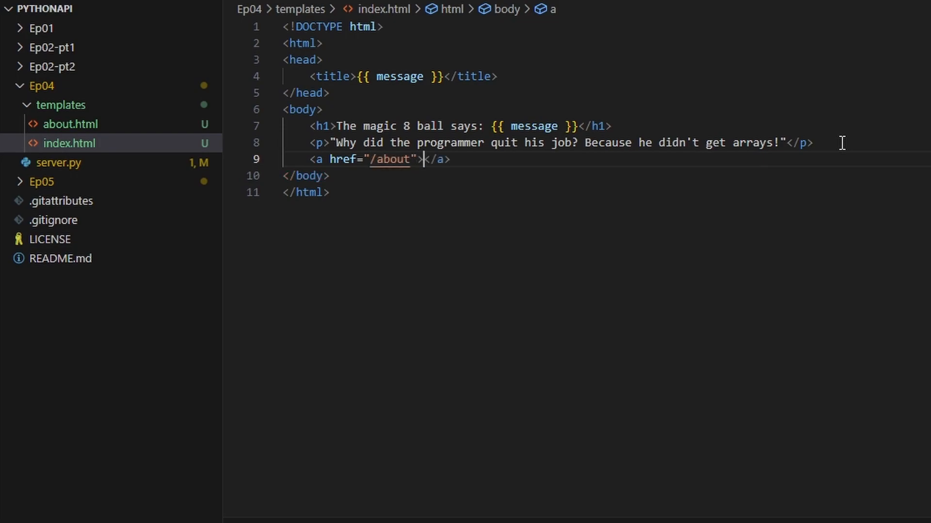
{"action": "type", "text": "About Page"}
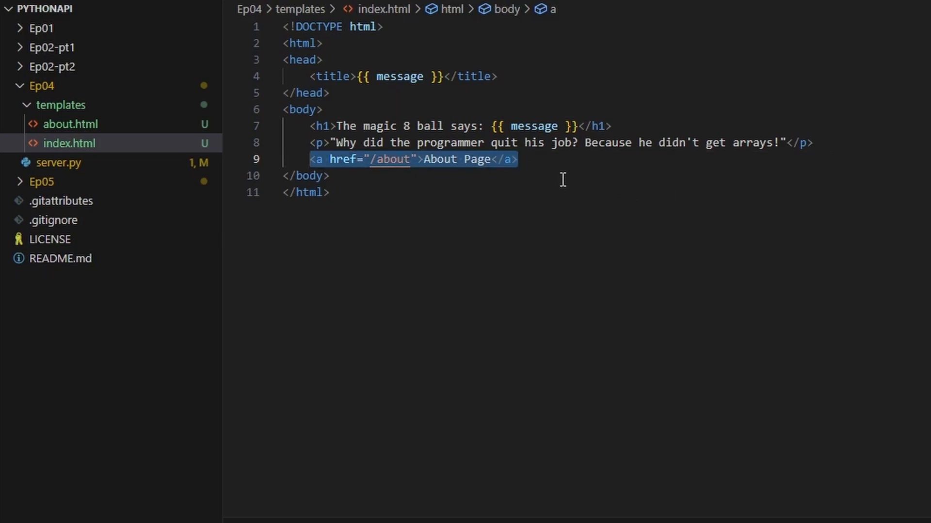
- Paste the link into about.html and turn it into a 'Home Page' link to '/'
{"action": "left_click", "coordinate": [65, 124]}
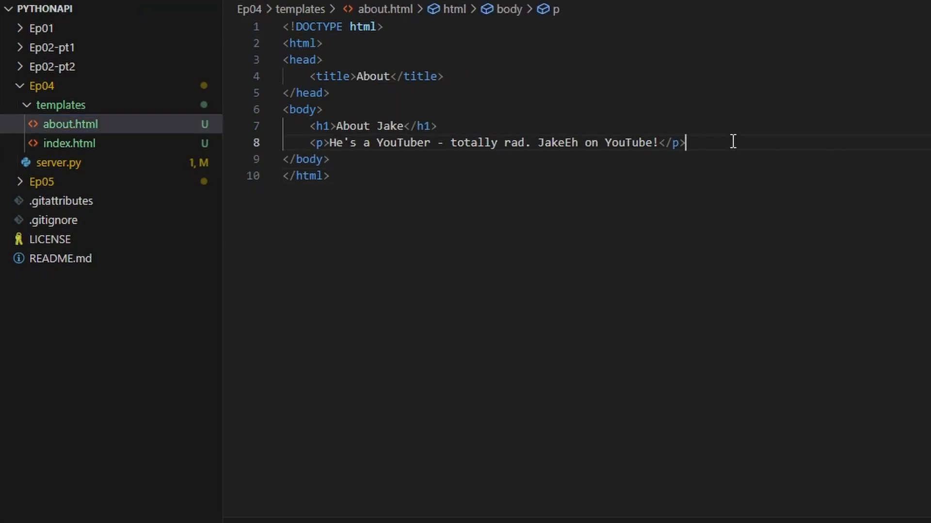
{"action": "type", "text": "<a href=\"/about\">About Page</a>"}
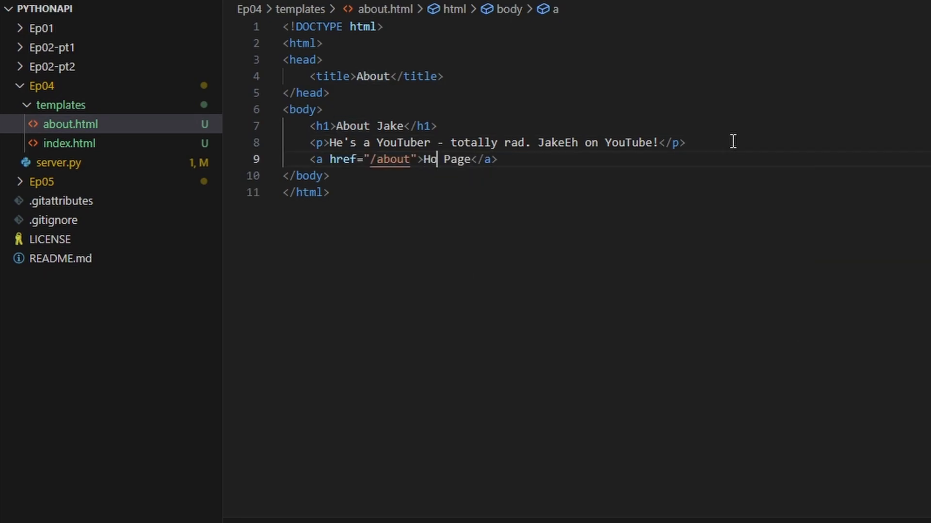
{"action": "type", "text": "me"}
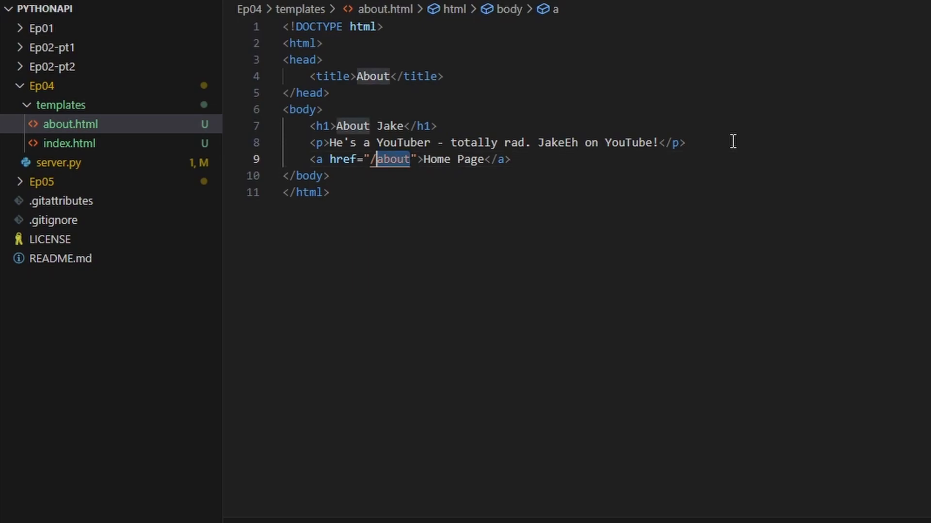
{"action": "key", "text": "Delete"}
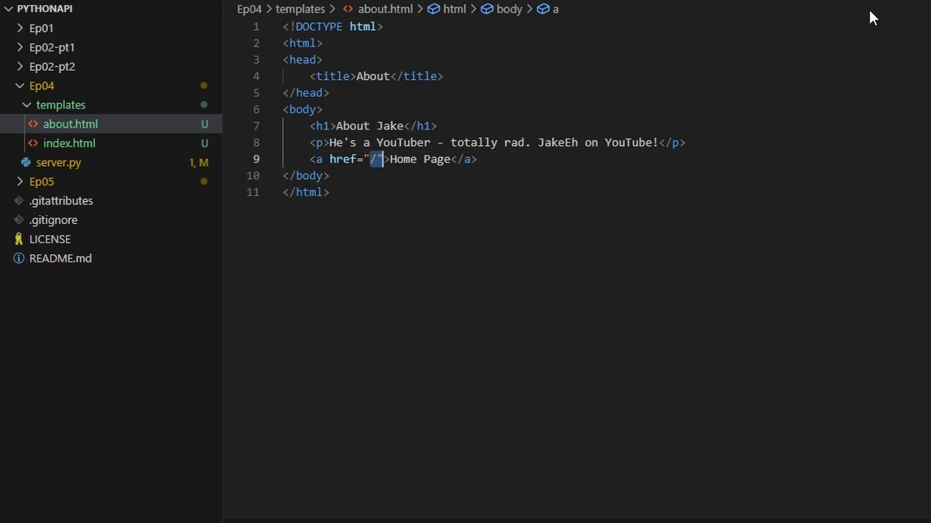
- Review the routes in server.py and the About Page link in index.html
{"action": "left_click", "coordinate": [57, 163]}
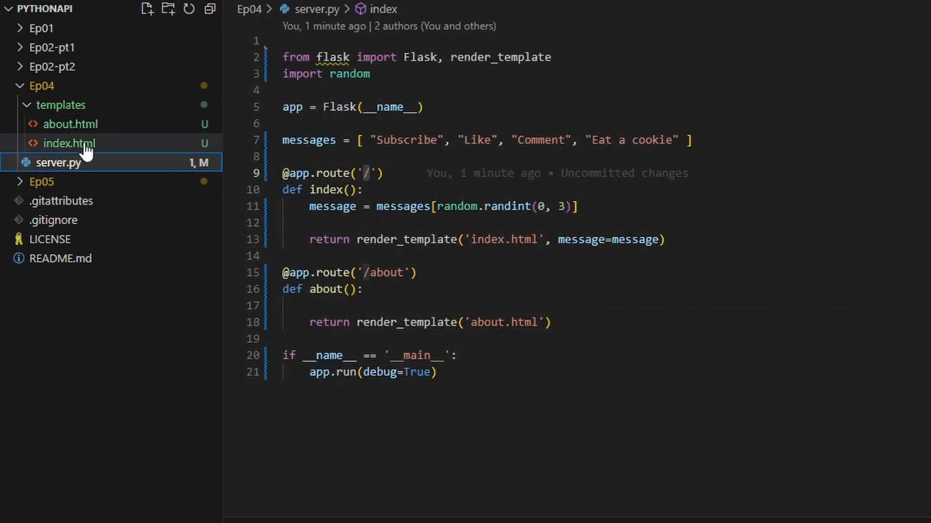
{"action": "left_click", "coordinate": [70, 144]}
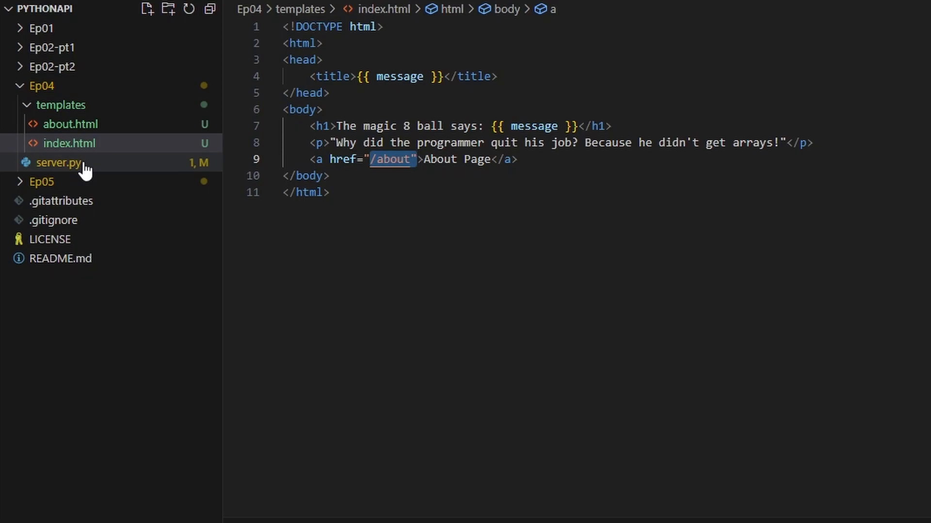
{"action": "left_click", "coordinate": [57, 162]}
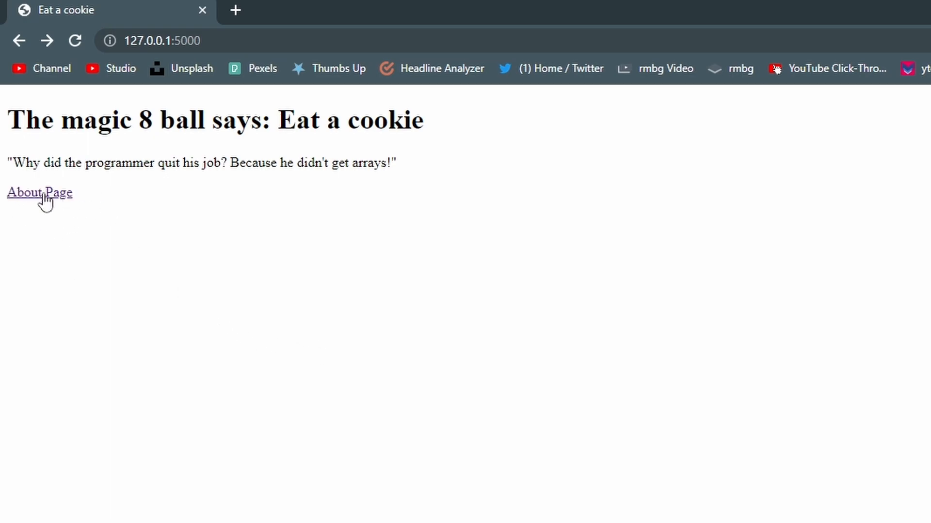
{"action": "mouse_move", "coordinate": [33, 204]}
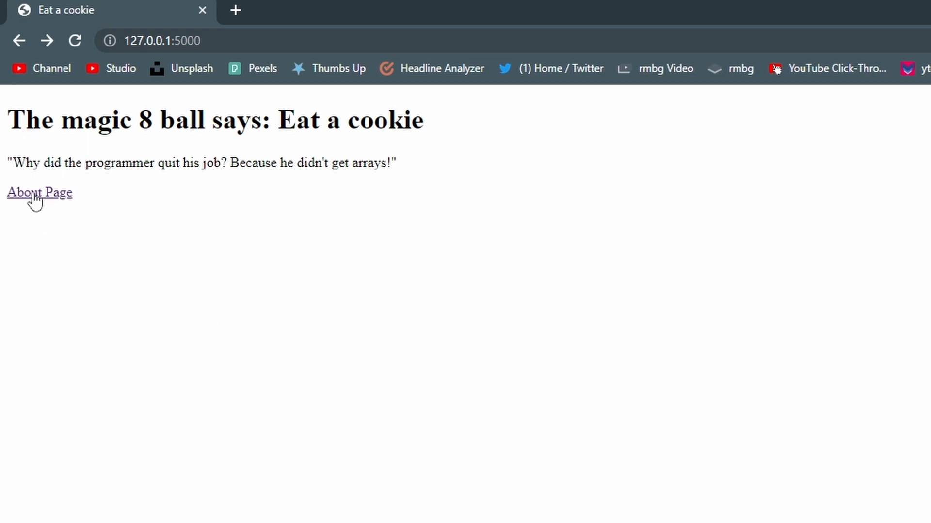
- Follow the About Page, Home Page, then About Page links to test navigation
{"action": "left_click", "coordinate": [39, 192]}
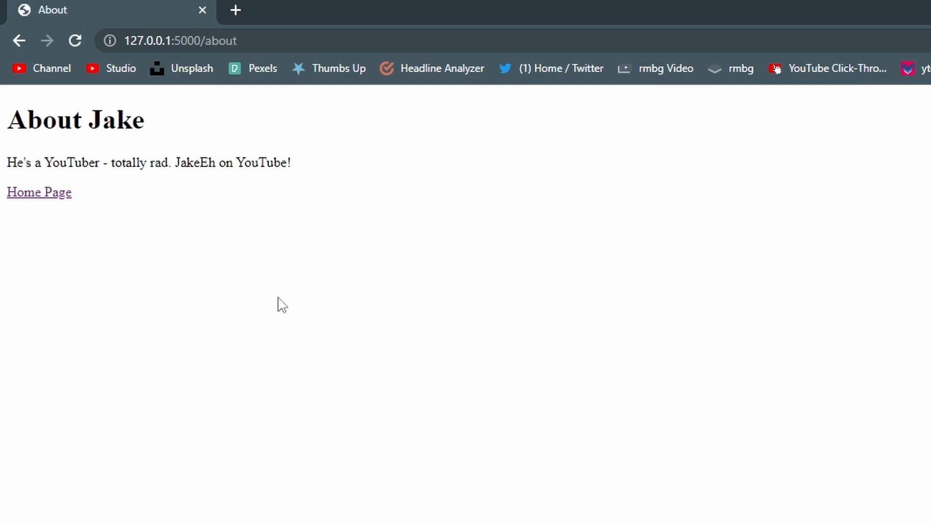
{"action": "left_click", "coordinate": [39, 193]}
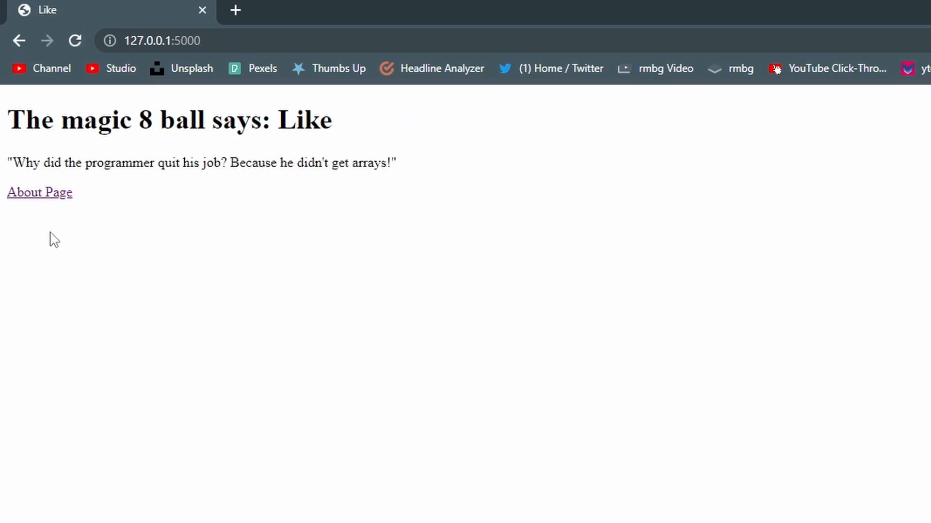
{"action": "left_click", "coordinate": [39, 193]}
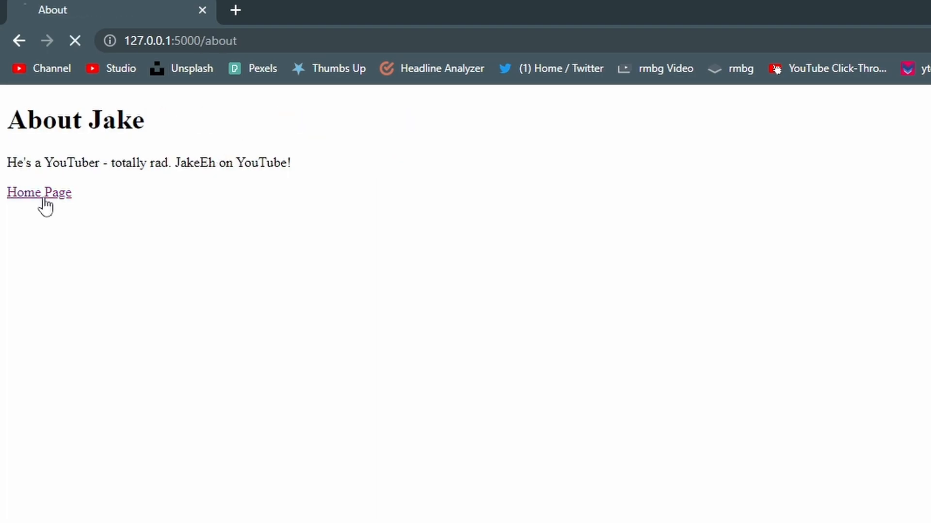